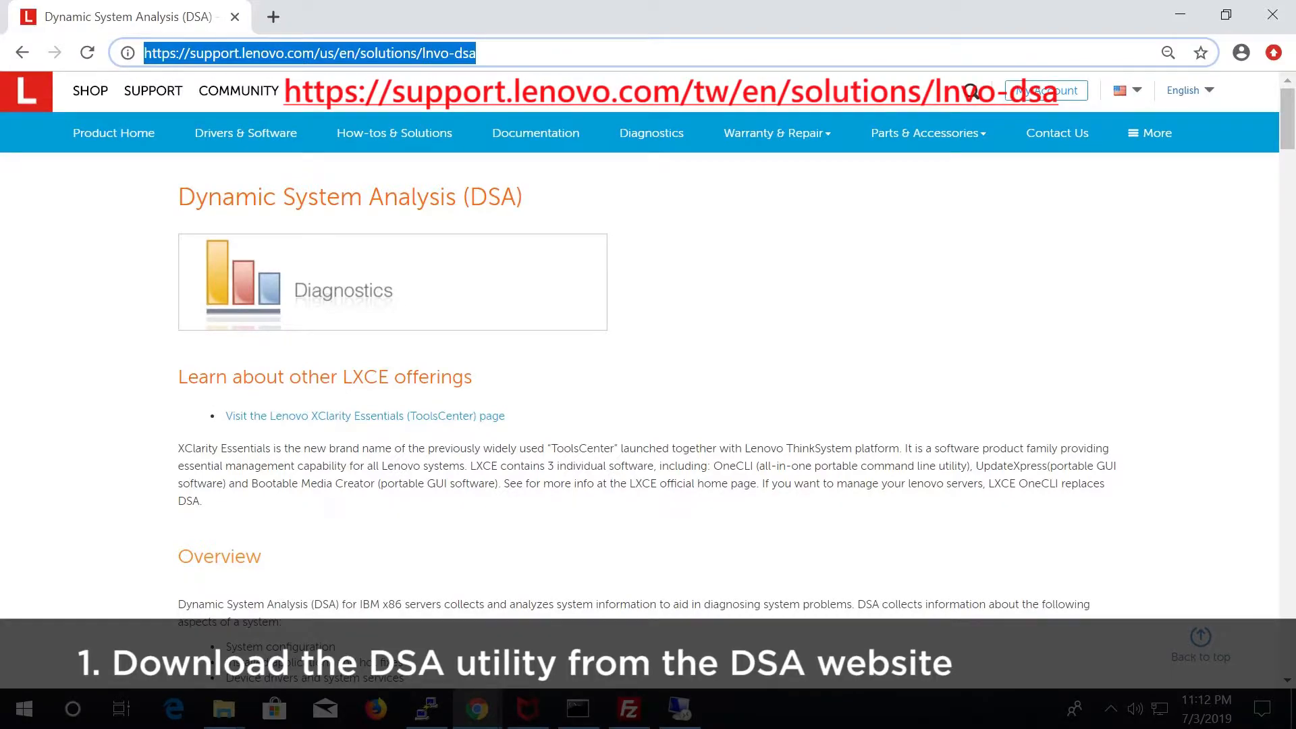
Scroll the DSA page down to its Downloads section listing Windows Portable v10.5 (64-bit).
scroll("down", 3)
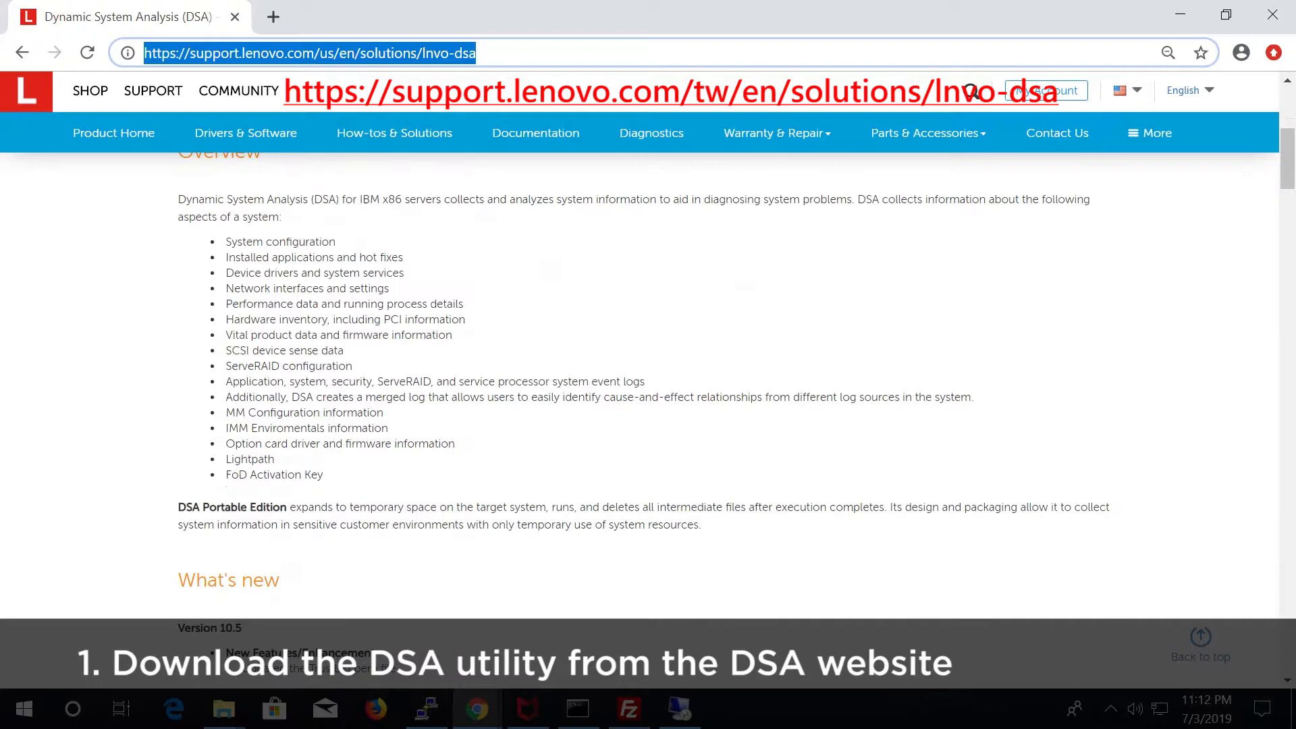
scroll("down", 3)
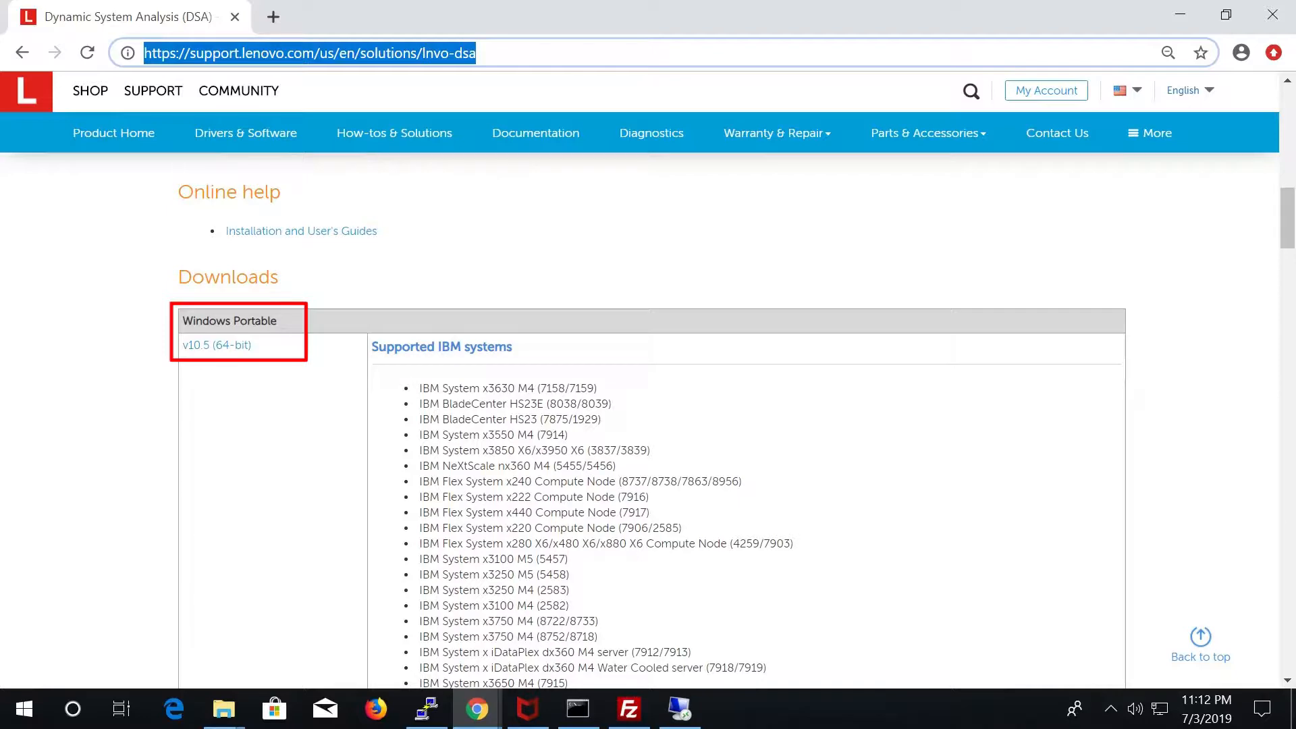
Download the DSA portable Windows x86-64 .exe from the v10.5 (64-bit) page and switch to Command Prompt.
left_click(217, 345)
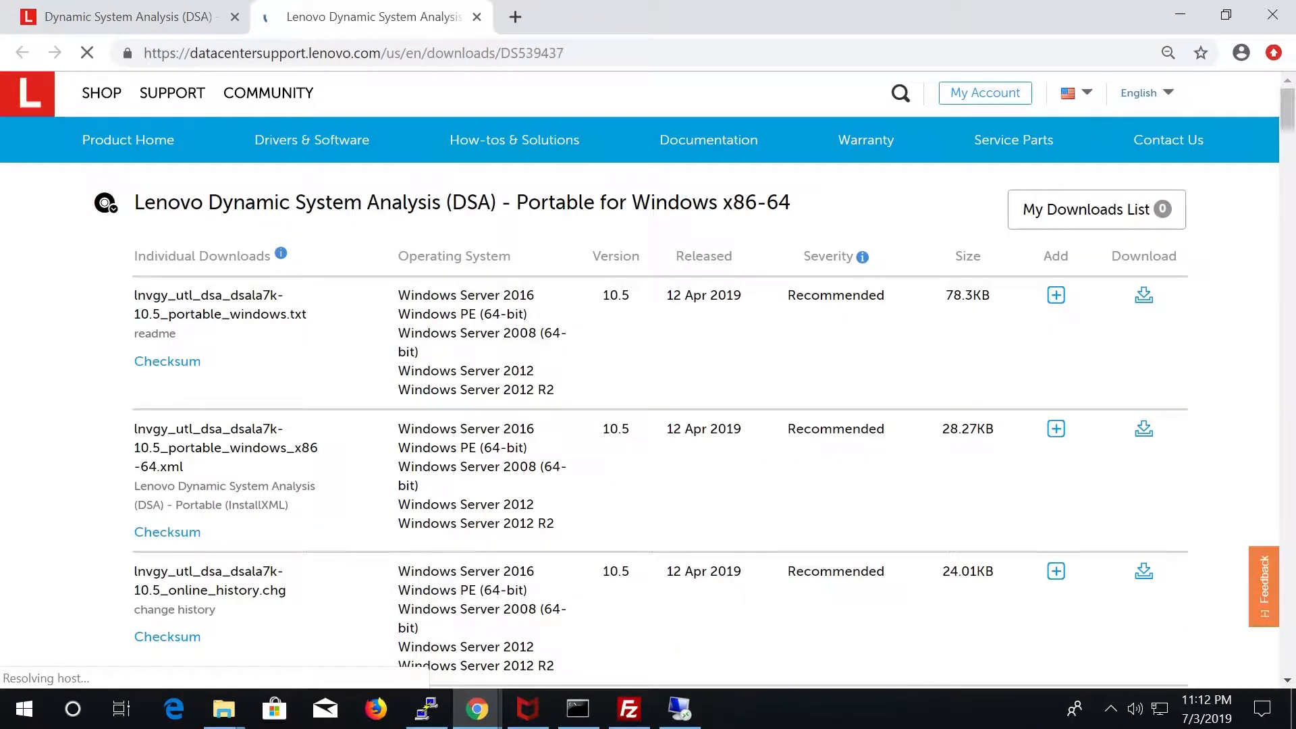
scroll("down", 3)
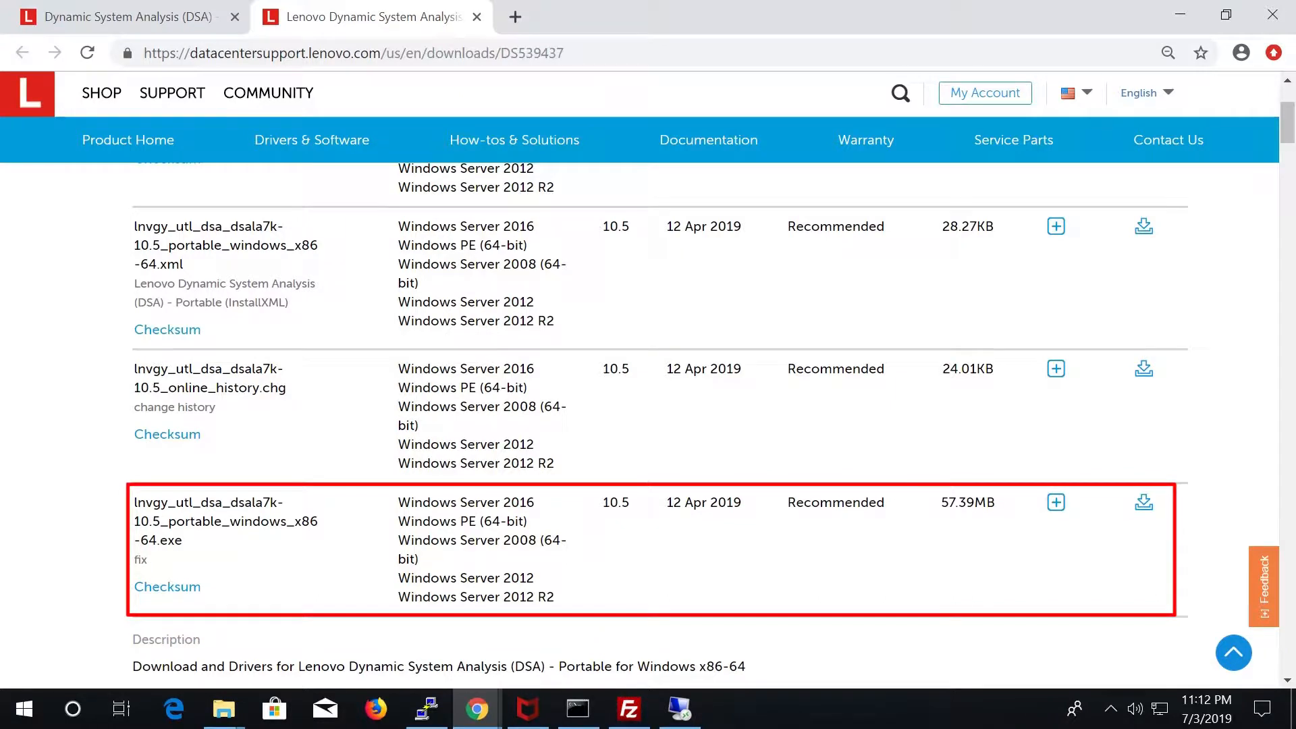
mouse_move(1143, 502)
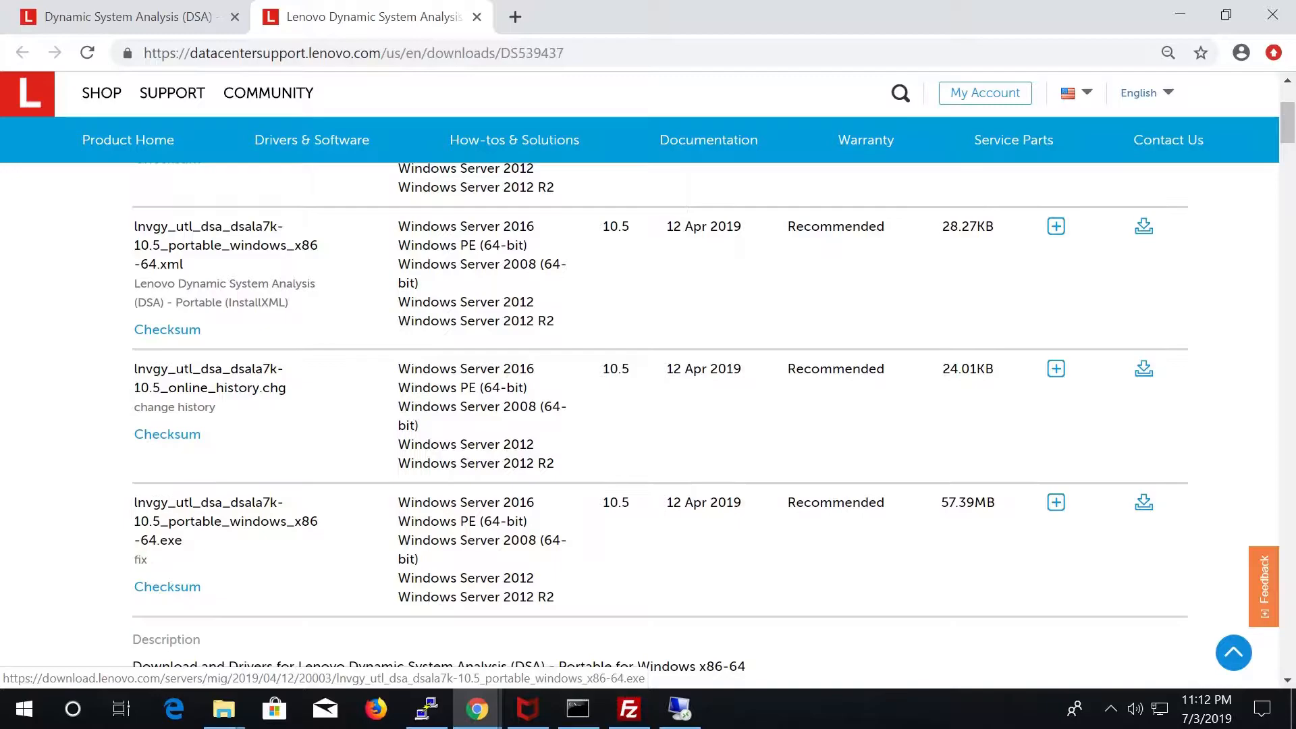
left_click(1143, 502)
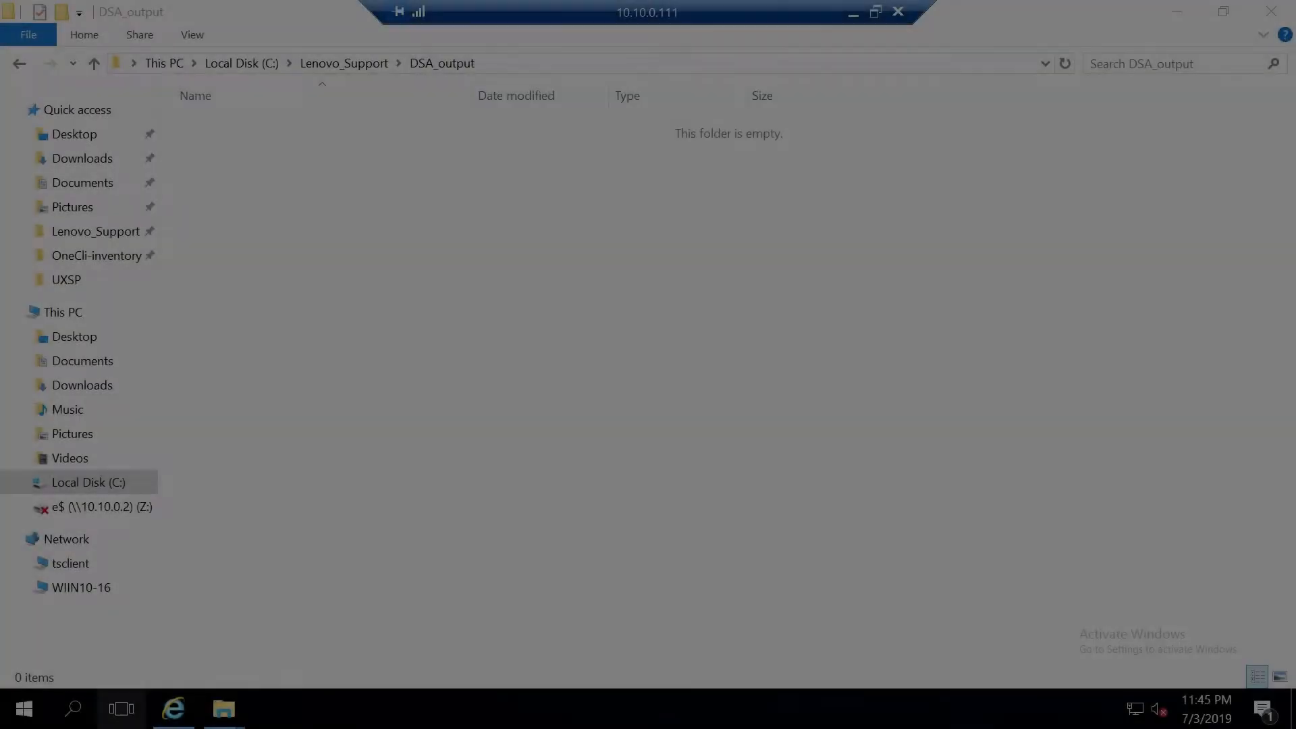
left_click(26, 708)
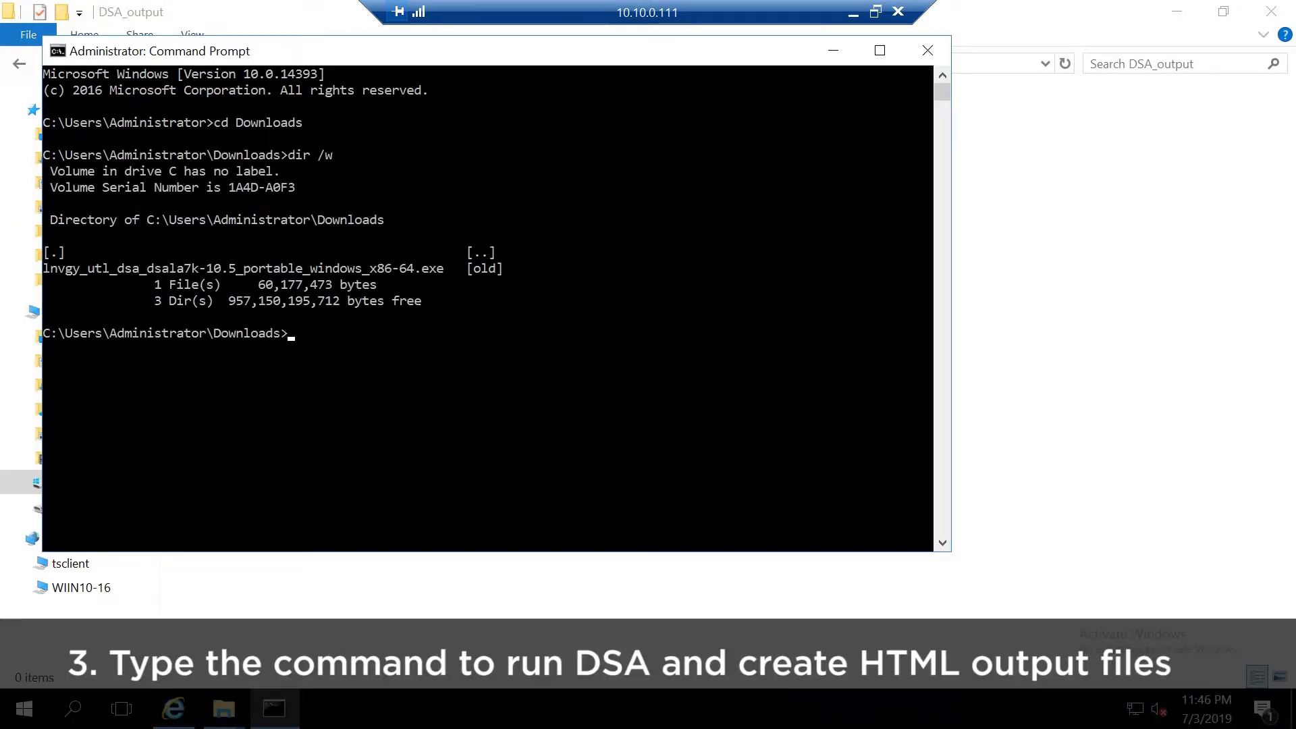
Compose the DSA exe command with -v -d C:\Lenovo_Support\DSA_output, not yet executed.
type("lng")
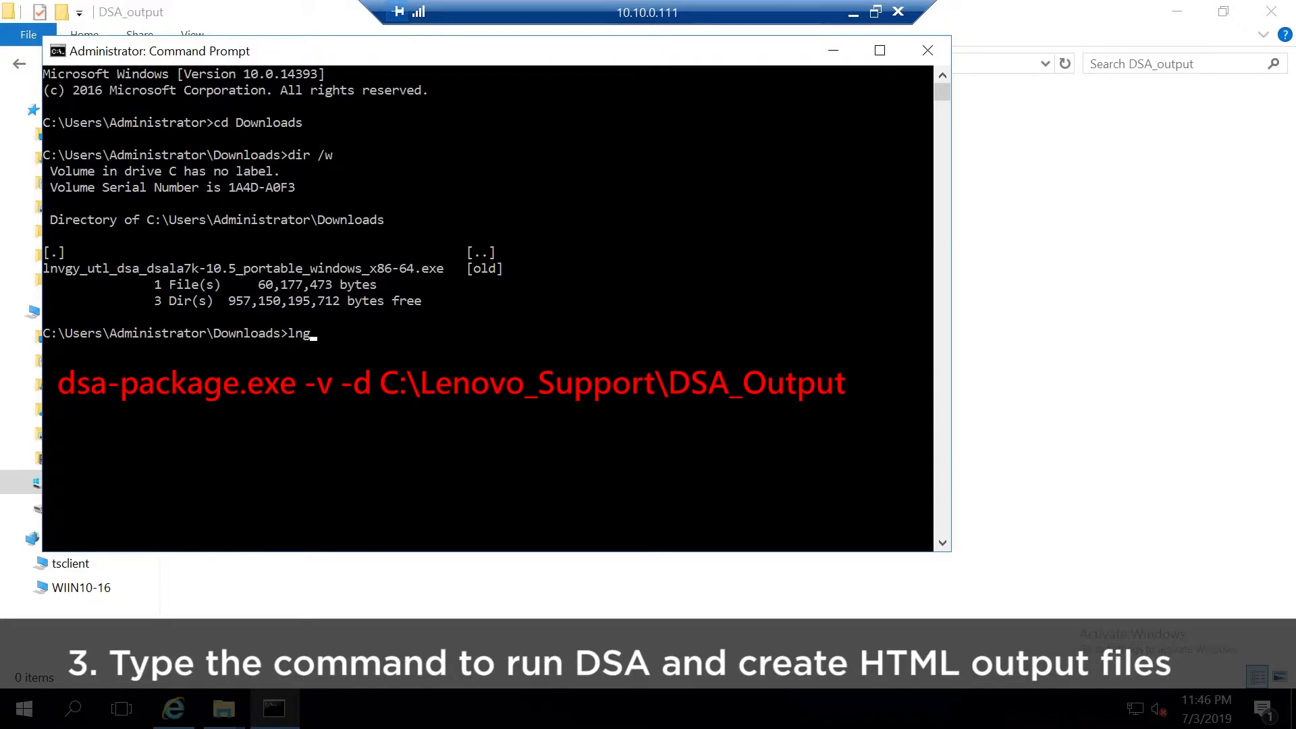
key("Backspace")
type("vgy_utl_dsa_dsala7k-10.5_portable_windows_x86-64.exe")
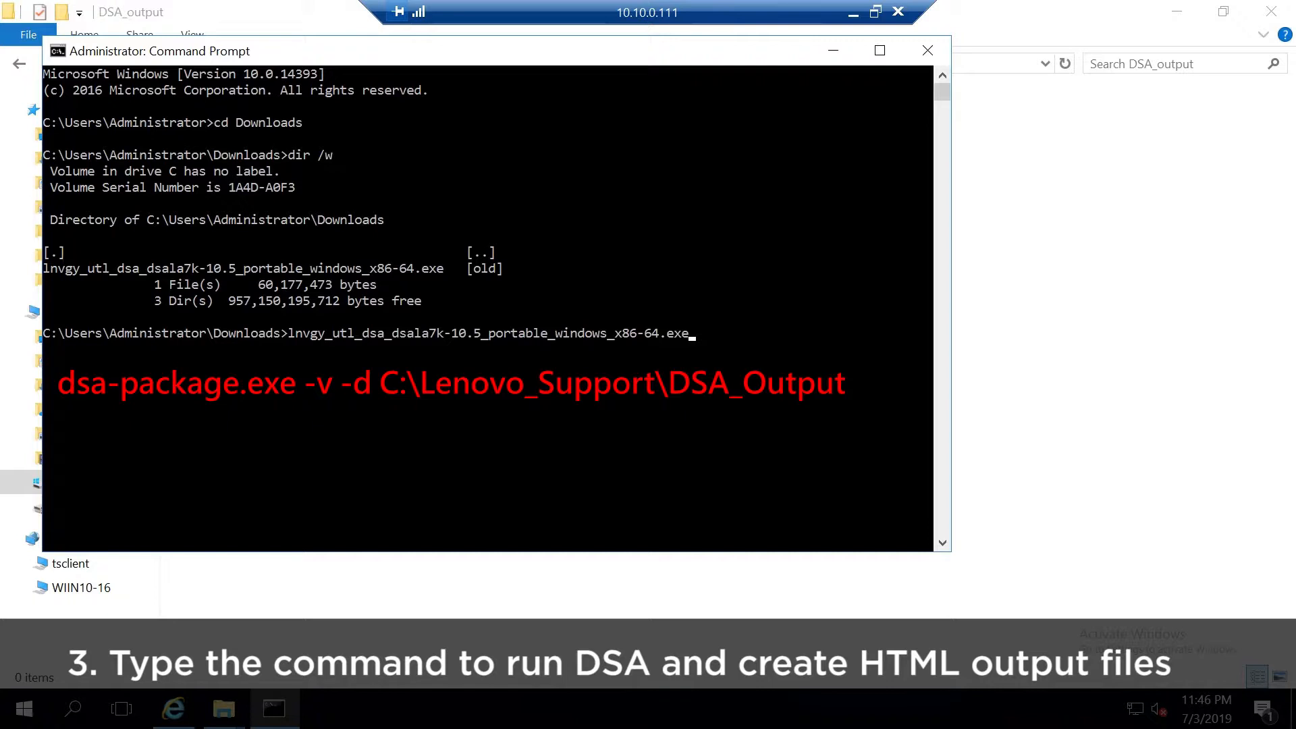
type("-v")
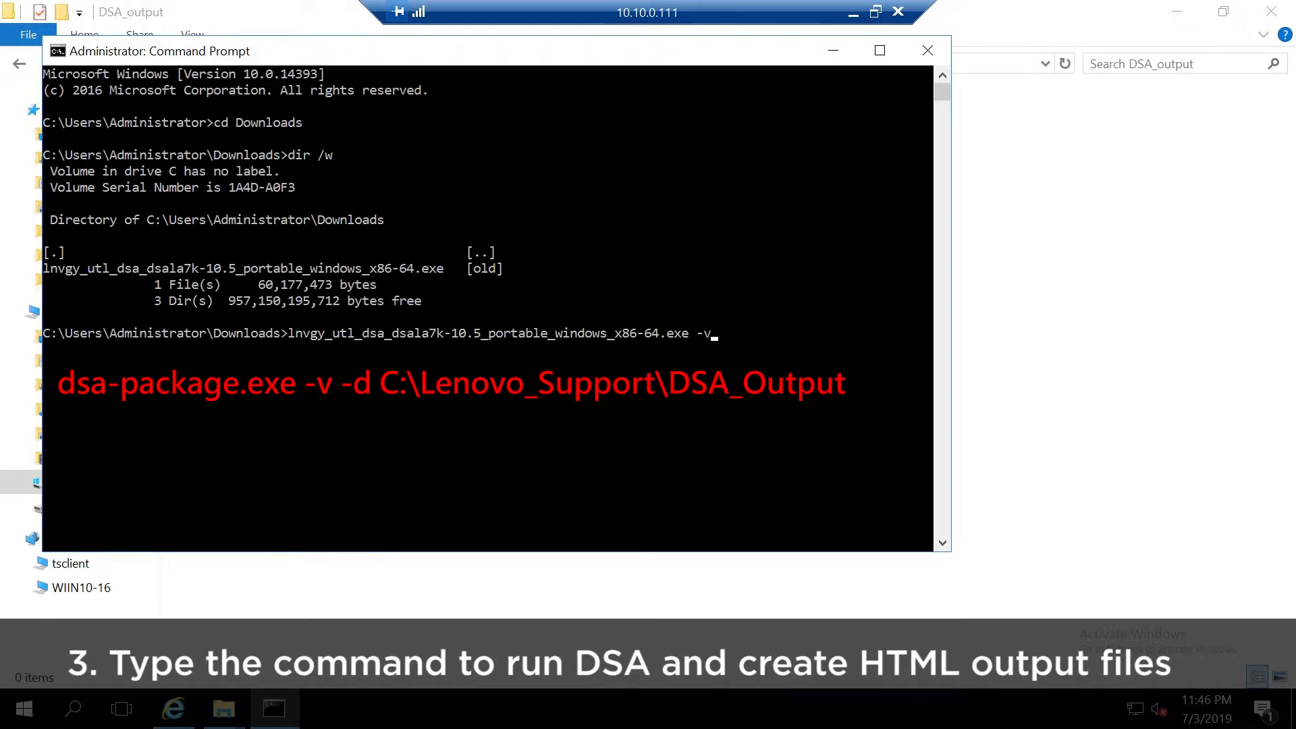
type("-d C")
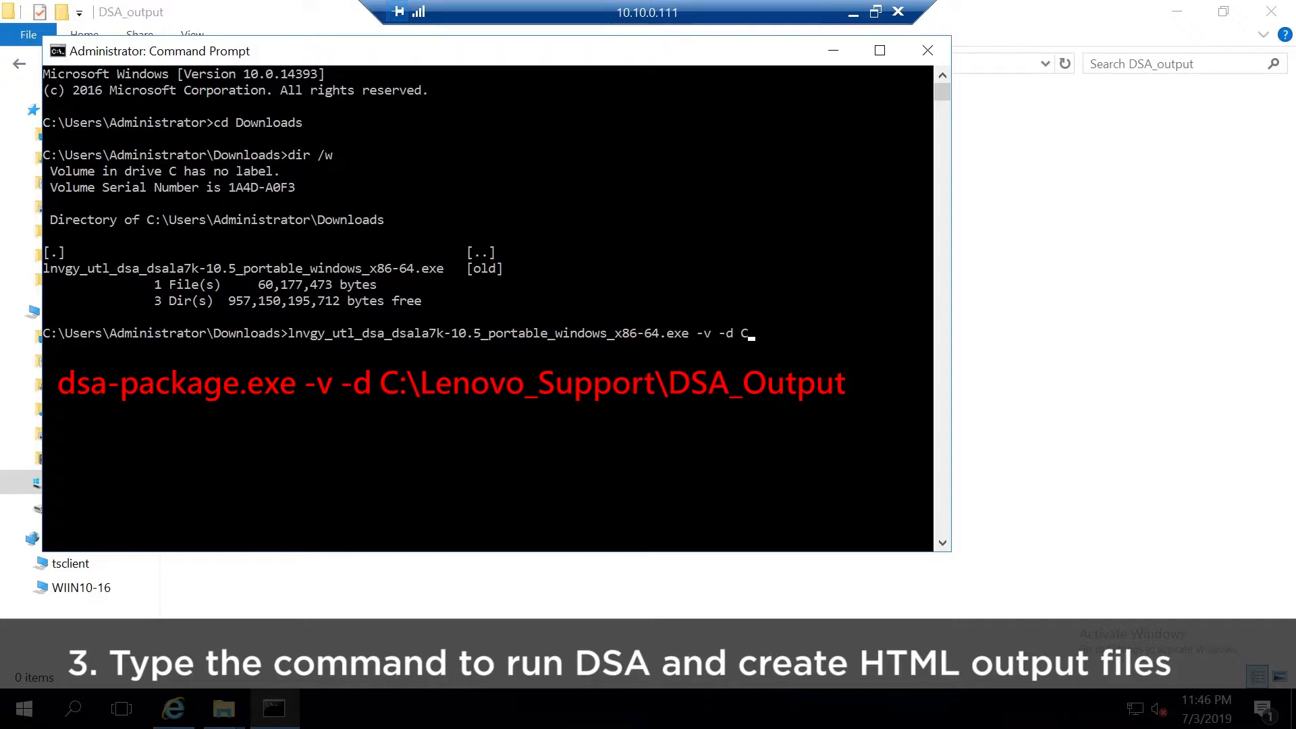
type("\\")
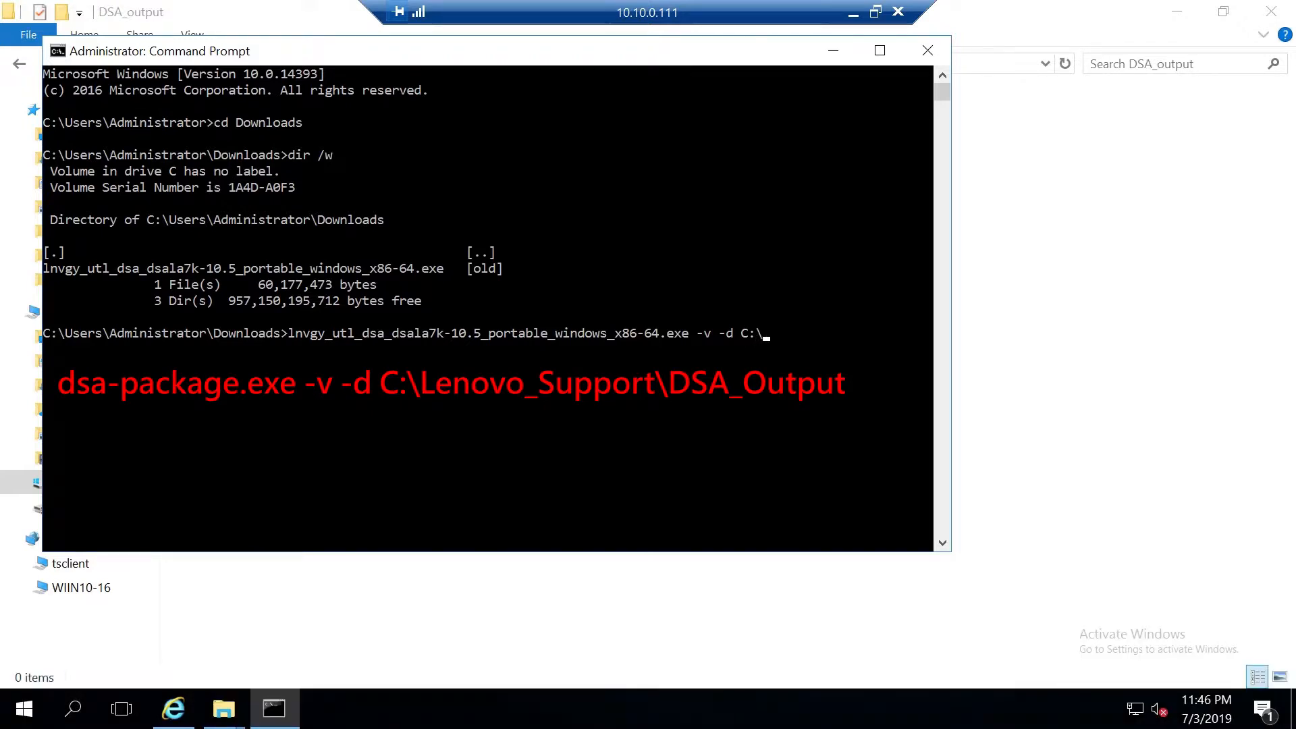
type("Len")
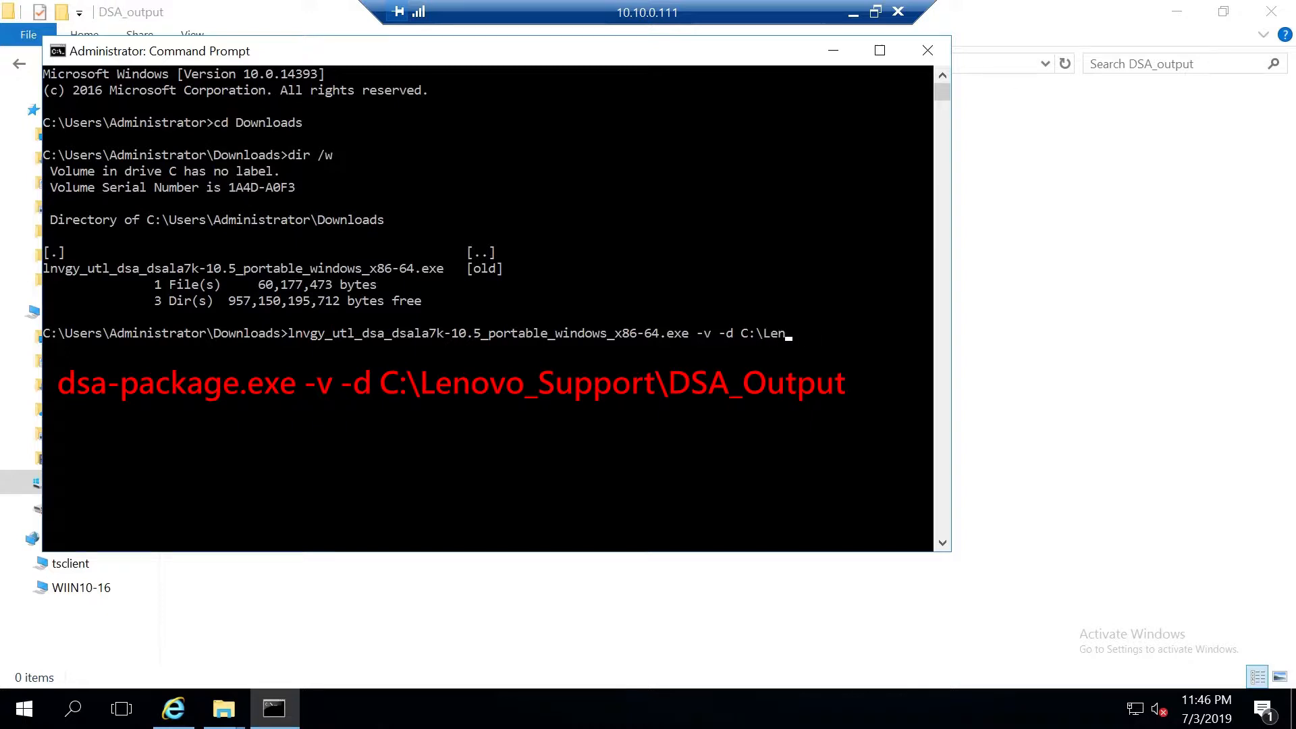
type("ovo_Support\\D")
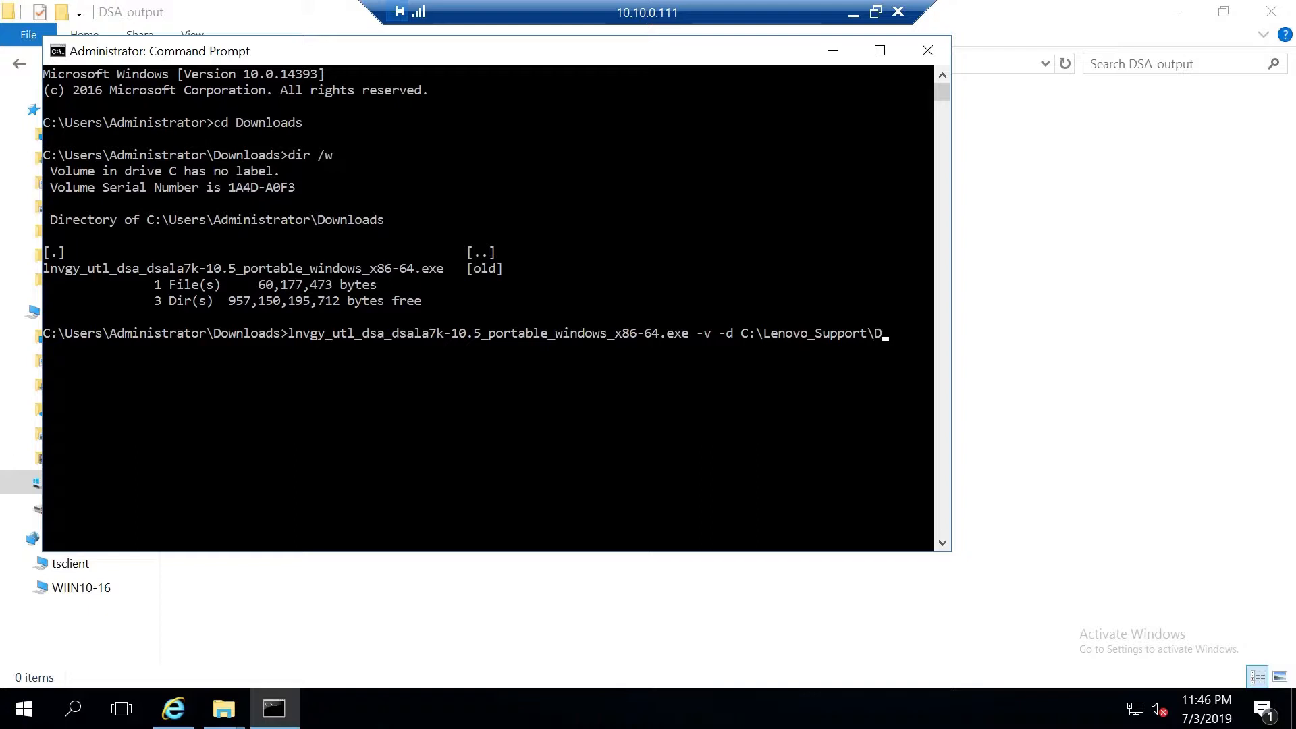
type("SA_output")
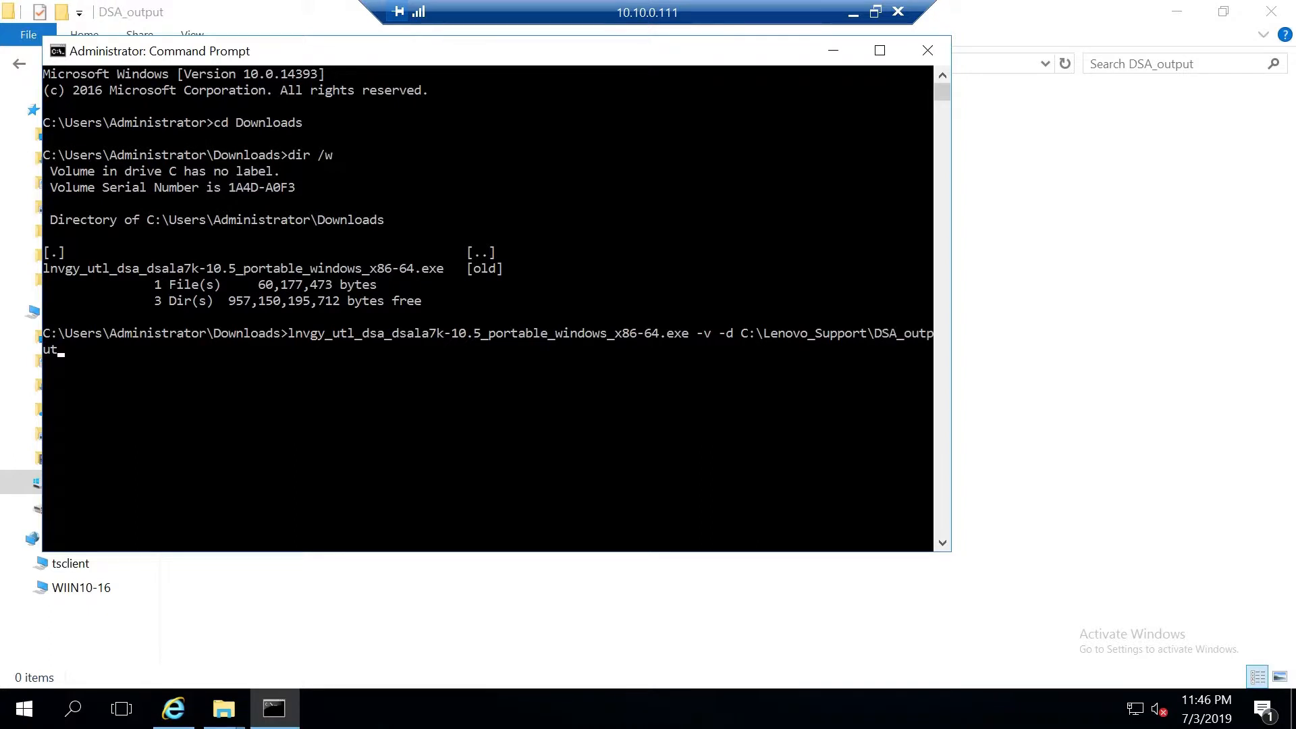